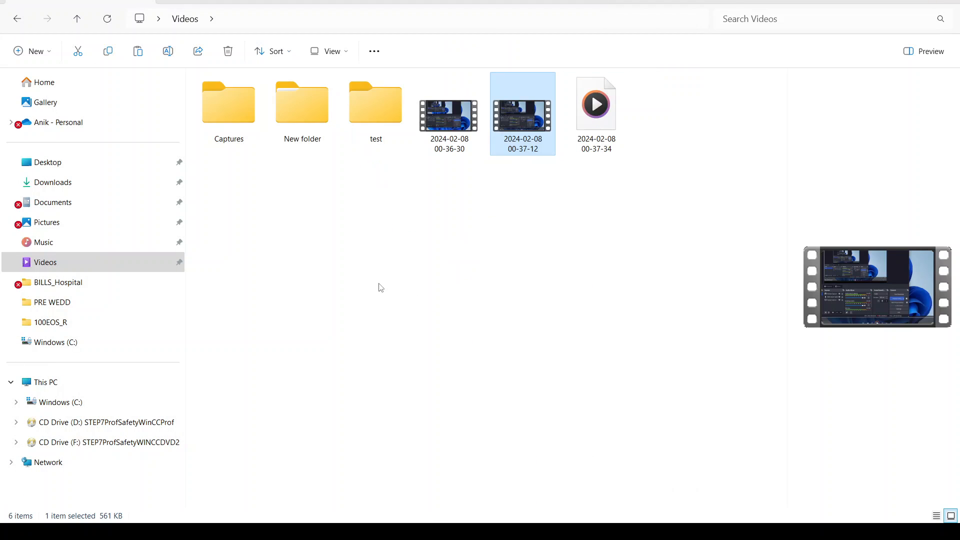
{"action": "mouse_move", "coordinate": [283, 361]}
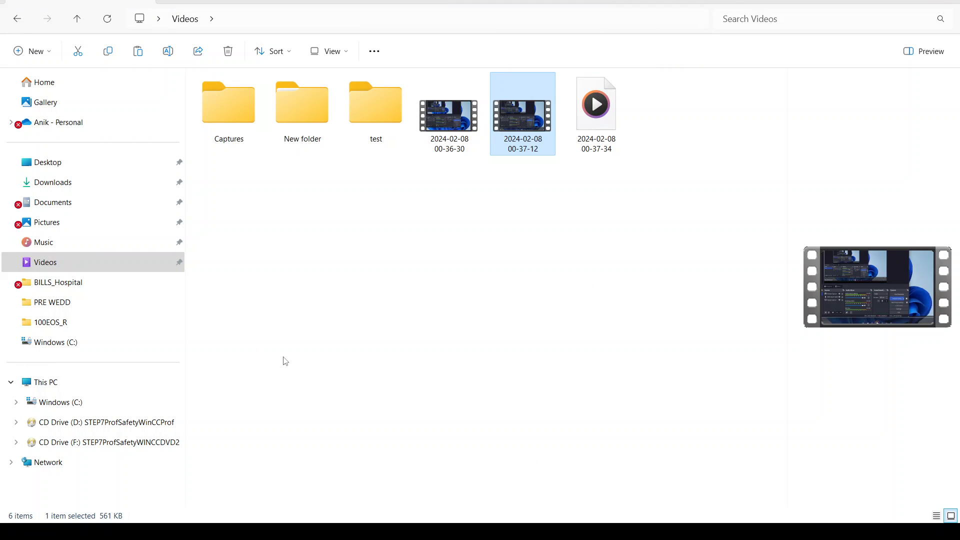
- Navigate This PC > Windows (C:) > TIA PORTAL V18 and select the TiaV18 Safety WinCC Pro ISO
{"action": "left_click", "coordinate": [45, 381]}
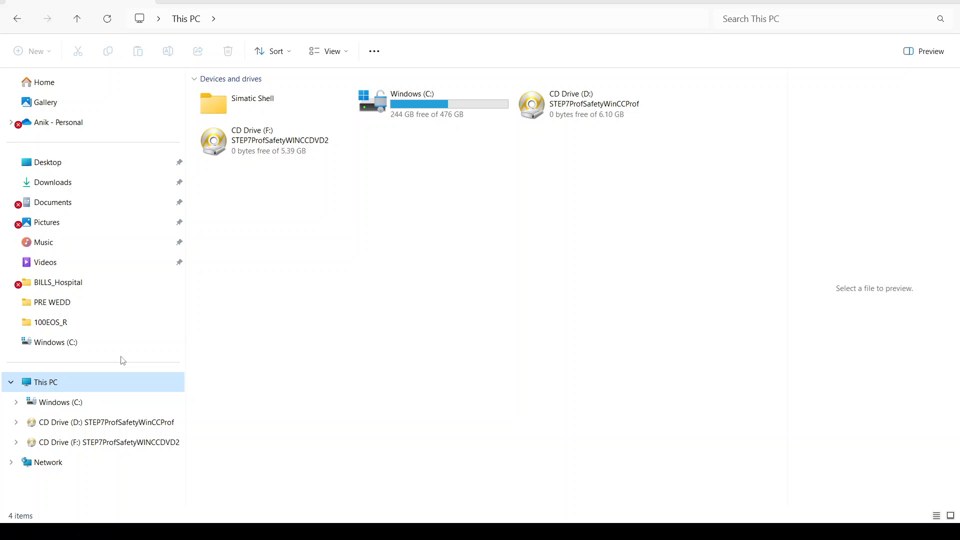
{"action": "double_click", "coordinate": [412, 101]}
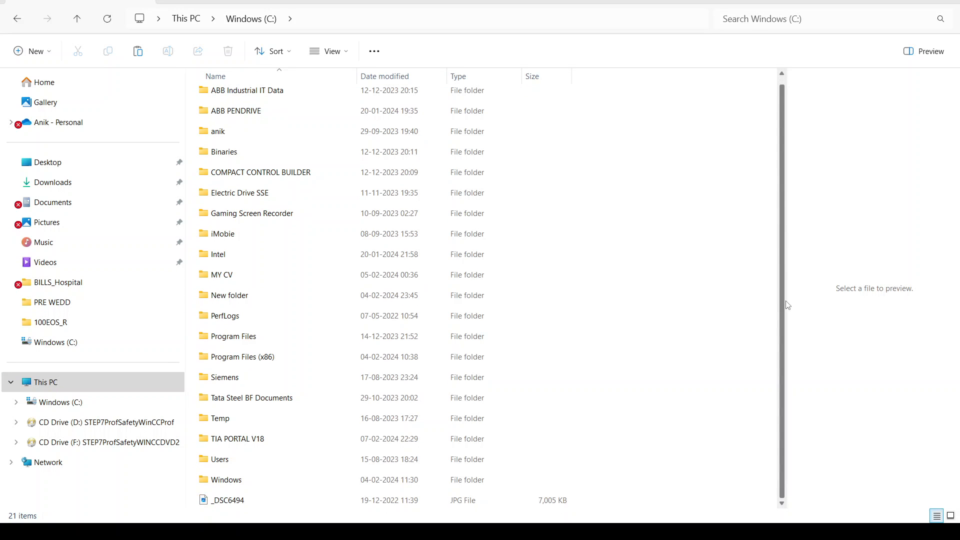
{"action": "double_click", "coordinate": [238, 438]}
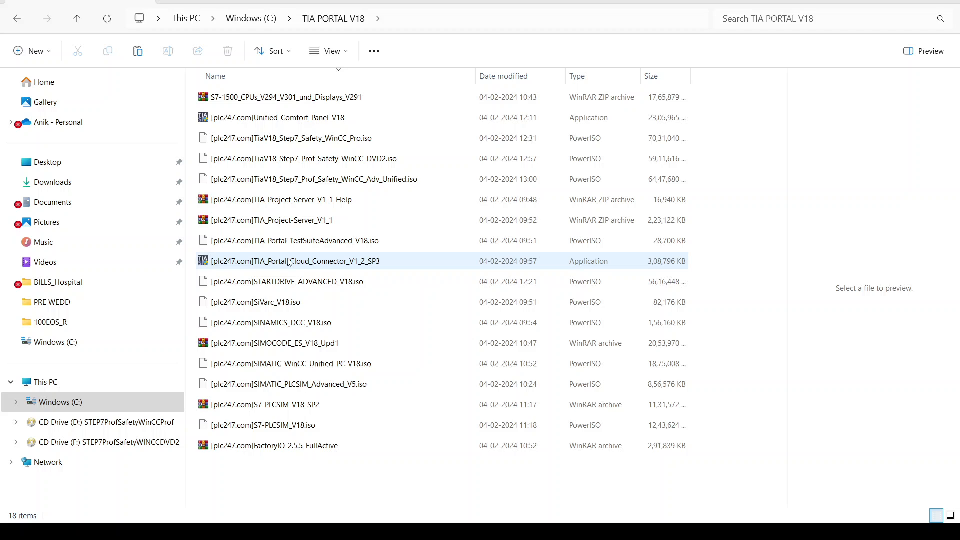
{"action": "left_click", "coordinate": [293, 220]}
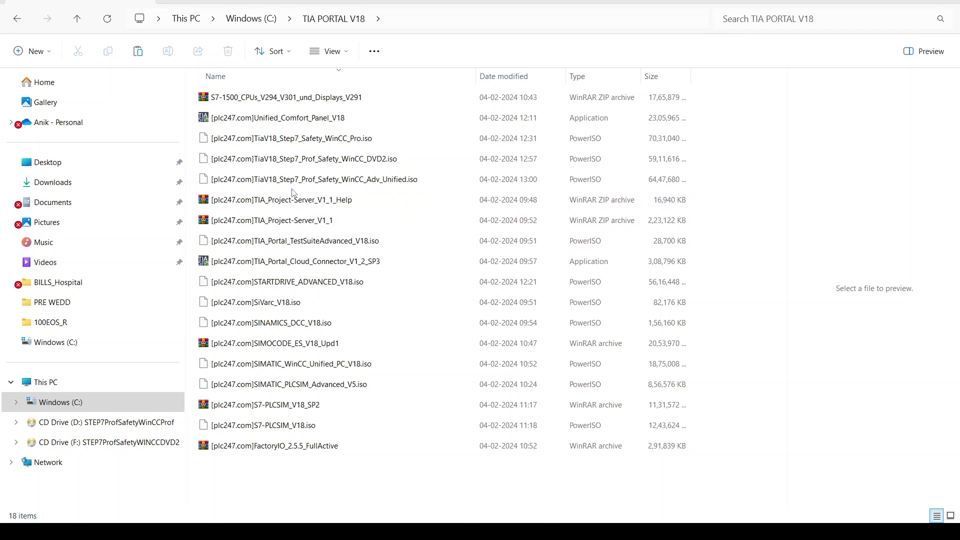
{"action": "left_click", "coordinate": [290, 138]}
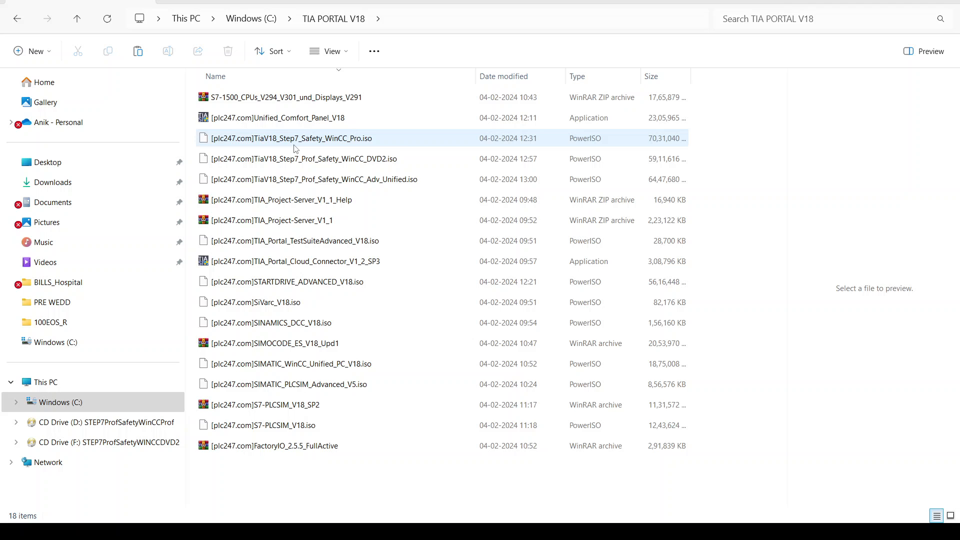
{"action": "mouse_move", "coordinate": [306, 144]}
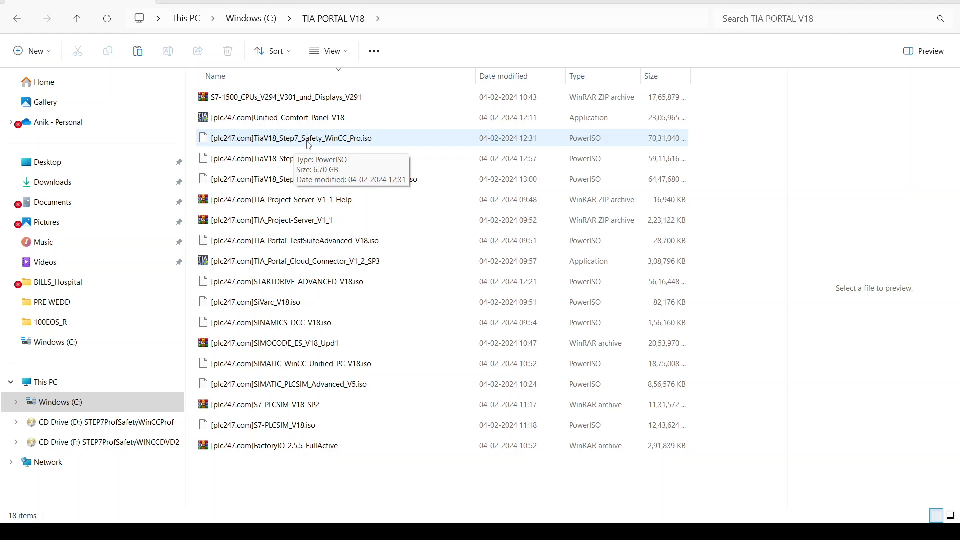
- Mount the TiaV18 Safety WinCC Pro ISO via PowerISO as drive D and open CD Drive (D:)
{"action": "right_click", "coordinate": [290, 138]}
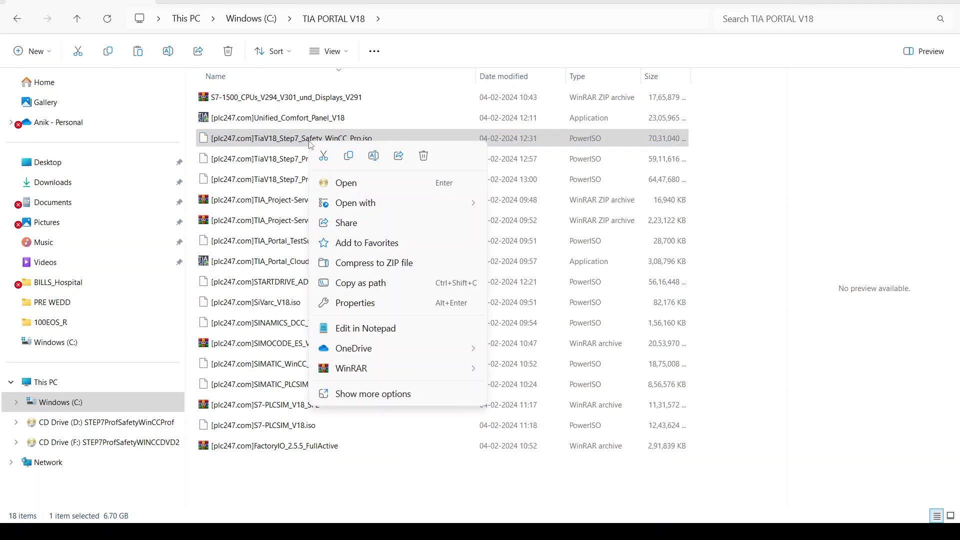
{"action": "left_click", "coordinate": [373, 393]}
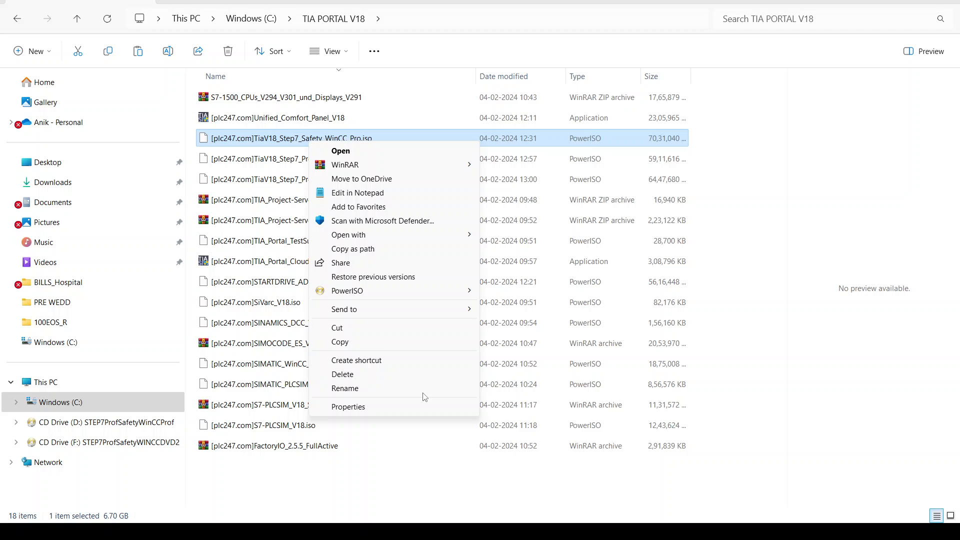
{"action": "mouse_move", "coordinate": [383, 290]}
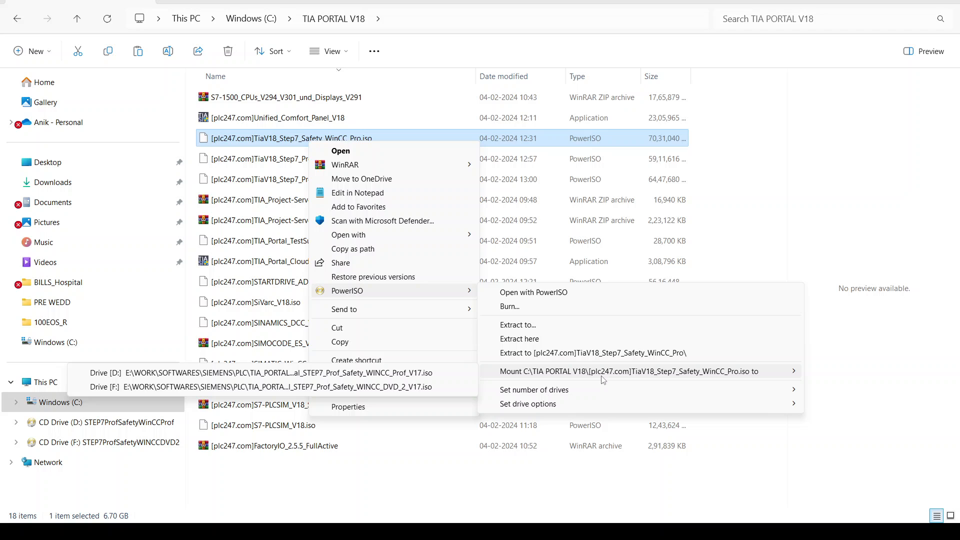
{"action": "mouse_move", "coordinate": [398, 385]}
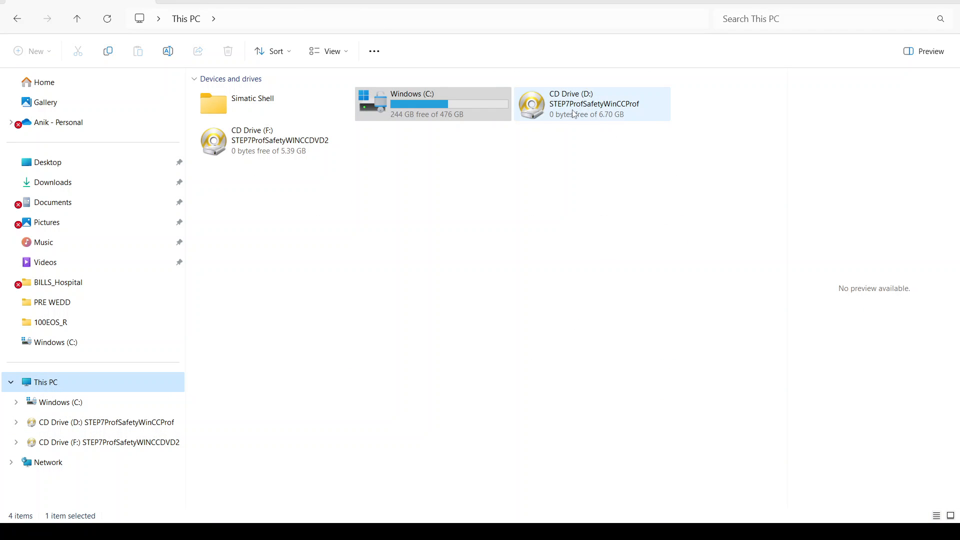
{"action": "mouse_move", "coordinate": [591, 103]}
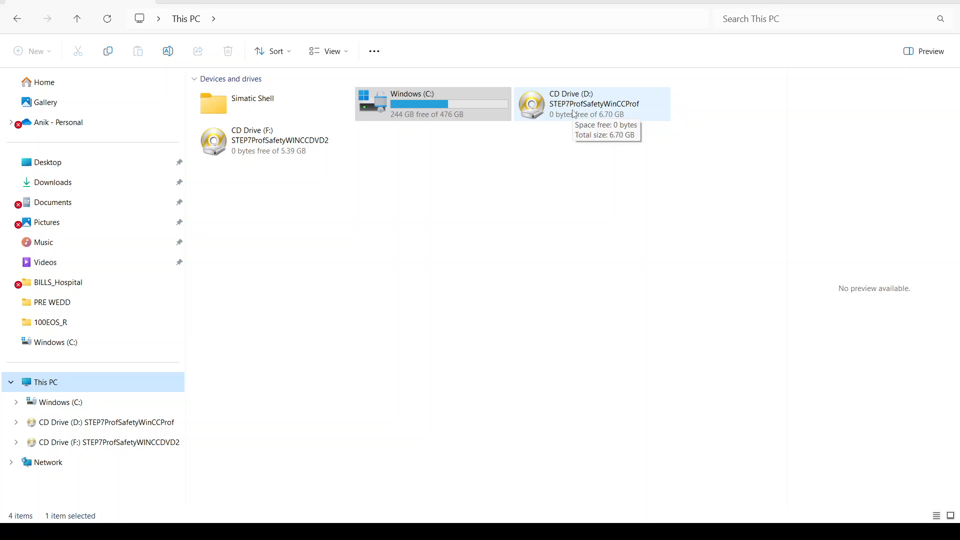
{"action": "right_click", "coordinate": [591, 103]}
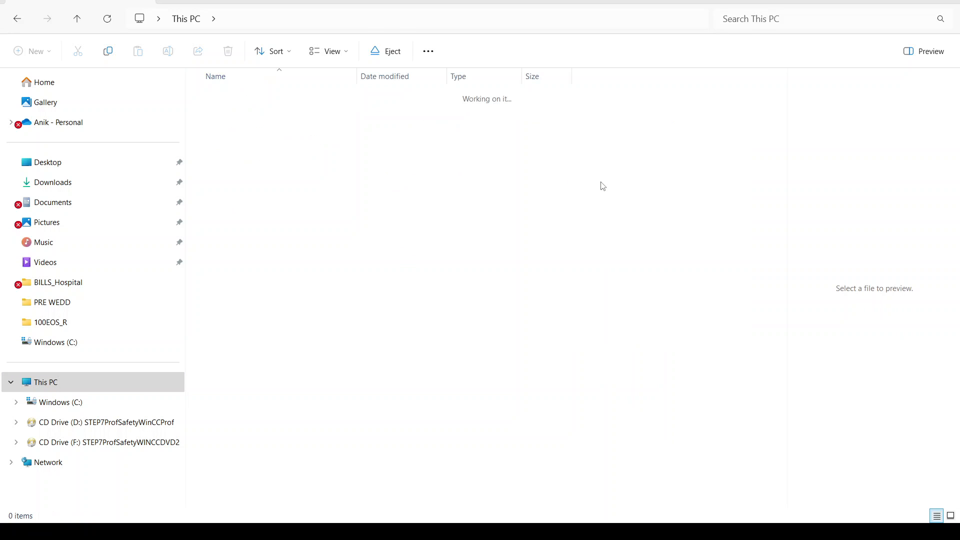
{"action": "left_click", "coordinate": [219, 261]}
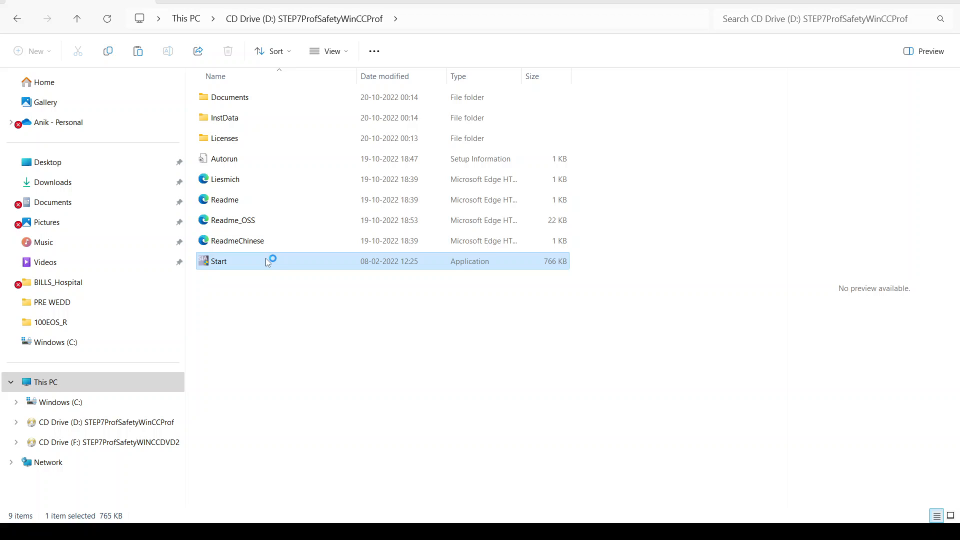
{"action": "double_click", "coordinate": [217, 261]}
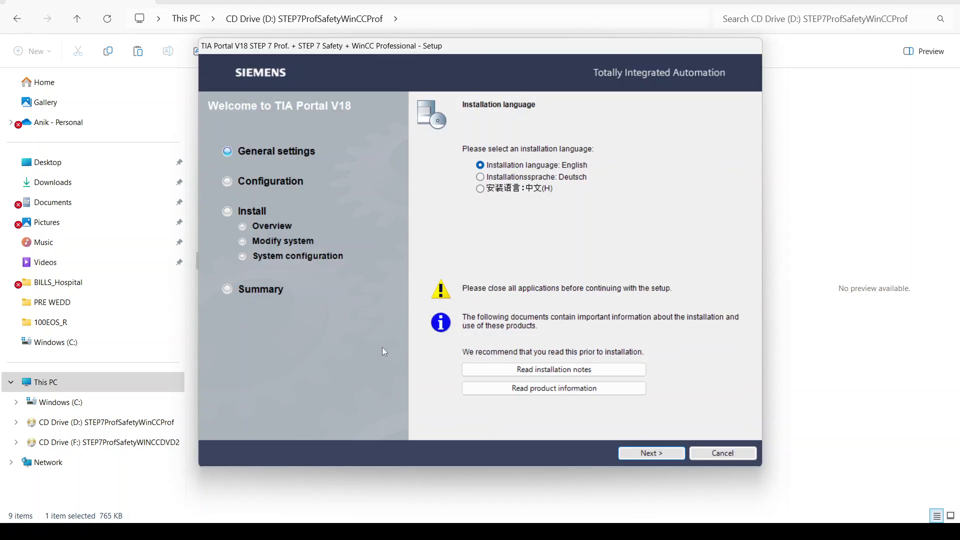
{"action": "mouse_move", "coordinate": [621, 447]}
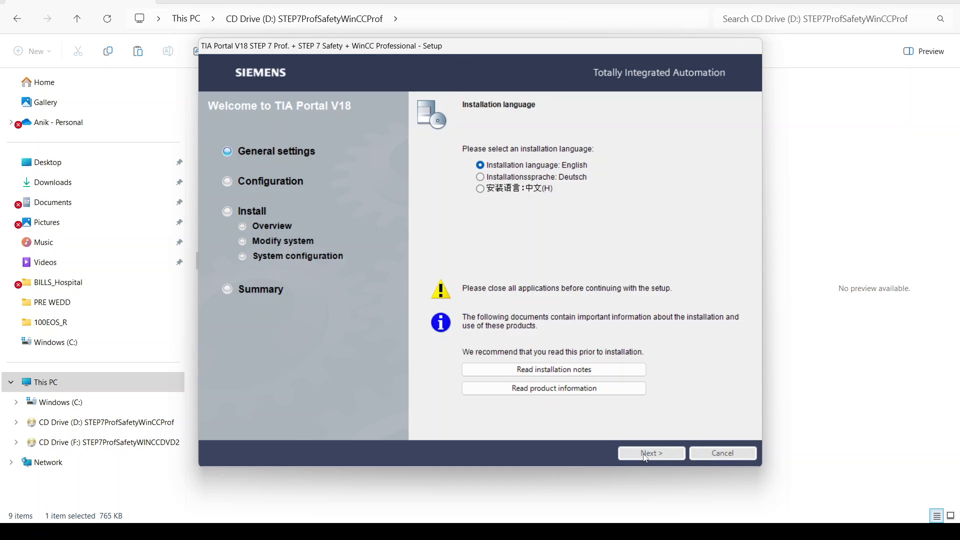
- Continue setup in English, then cancel and finish after the prerequisites check fails
{"action": "left_click", "coordinate": [650, 453]}
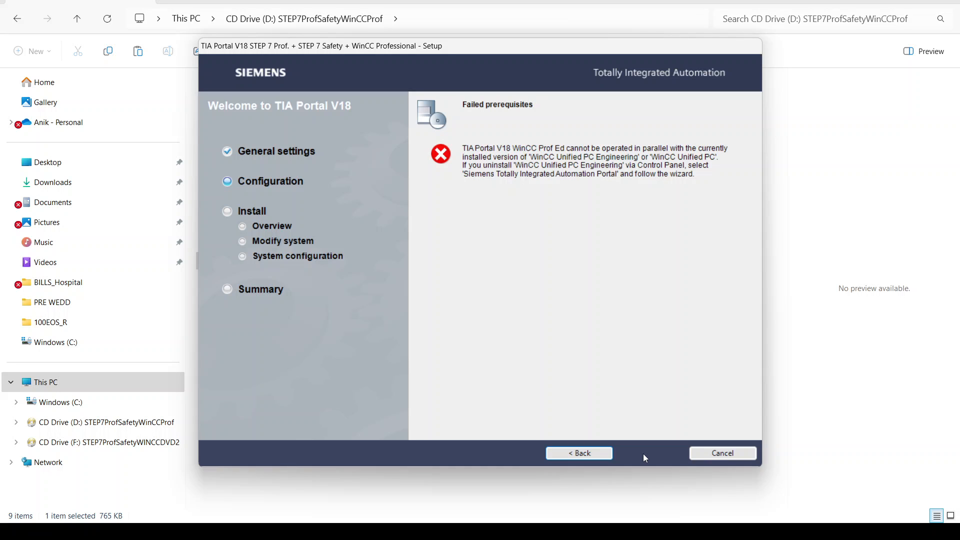
{"action": "left_click", "coordinate": [722, 453]}
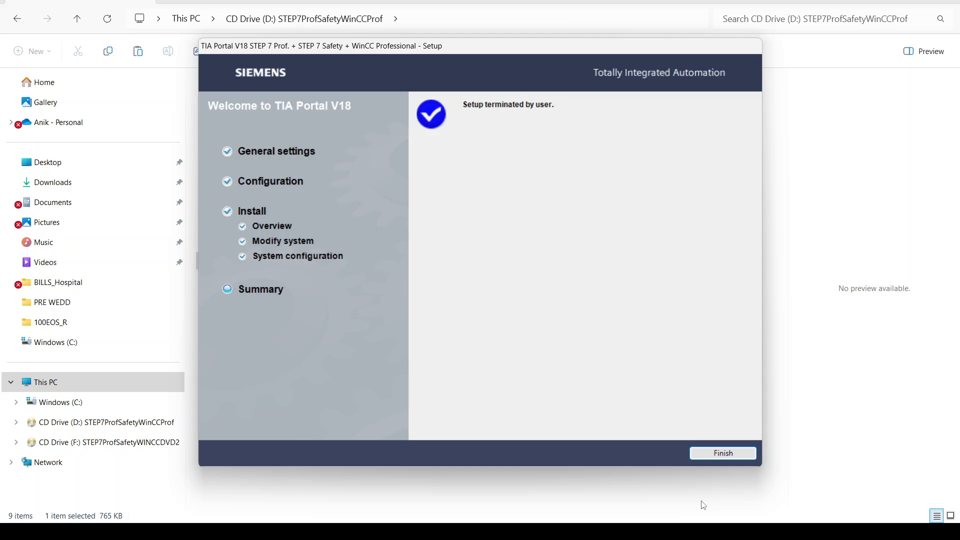
{"action": "left_click", "coordinate": [722, 453]}
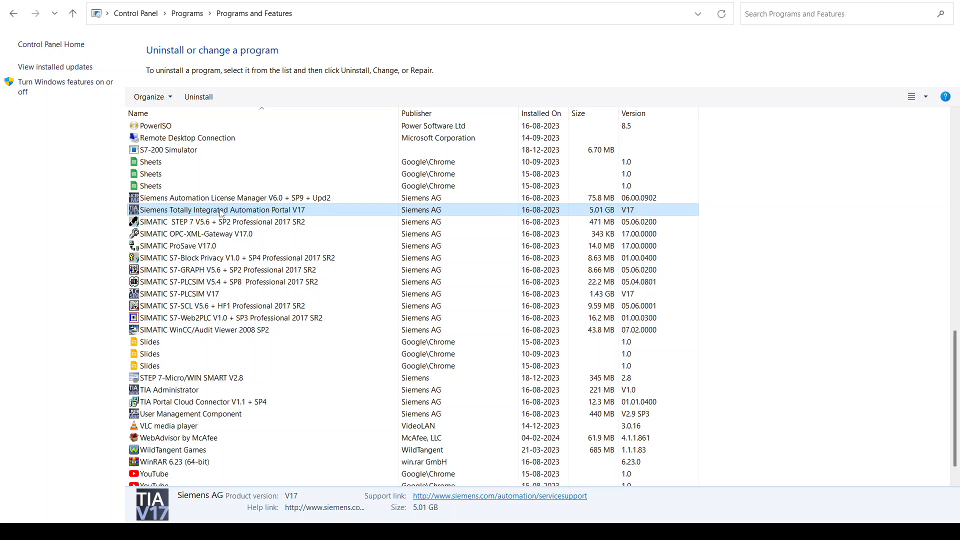
- Launch the Siemens Totally Integrated Automation Portal V17 uninstaller from Programs and Features
{"action": "double_click", "coordinate": [220, 209]}
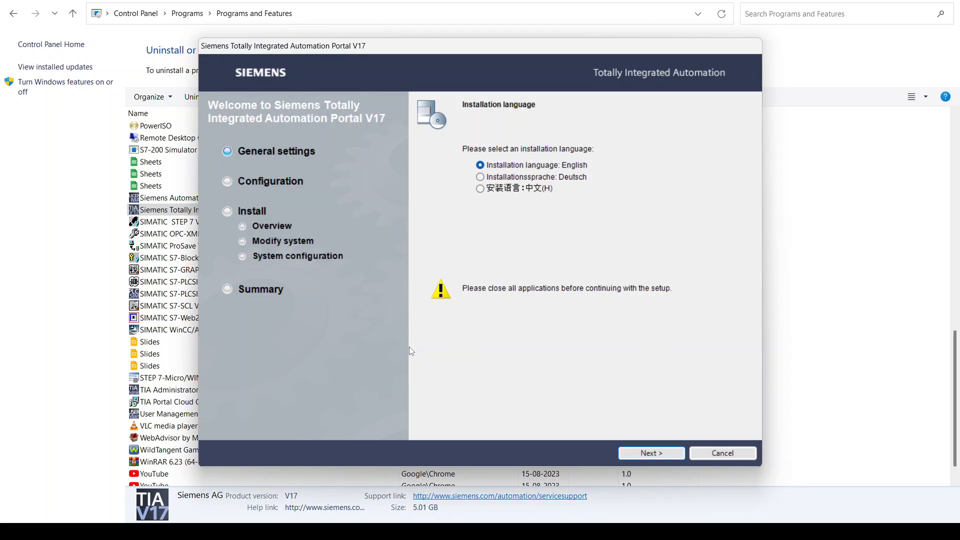
{"action": "mouse_move", "coordinate": [651, 453]}
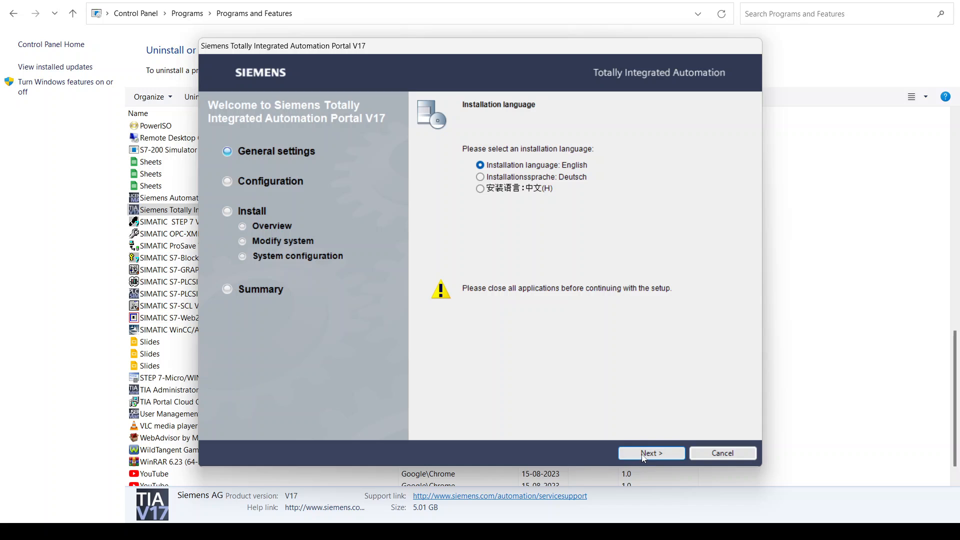
- Mark SIMATIC STEP 7 Prof - STEP 7 Safety - WinCC Adv V17.0 for removal and reach the overview
{"action": "left_click", "coordinate": [651, 453]}
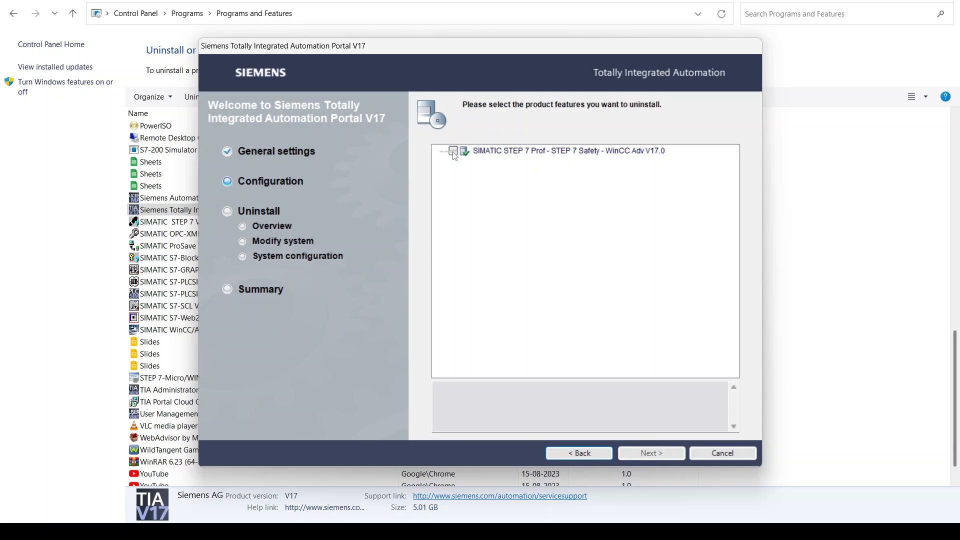
{"action": "left_click", "coordinate": [651, 453]}
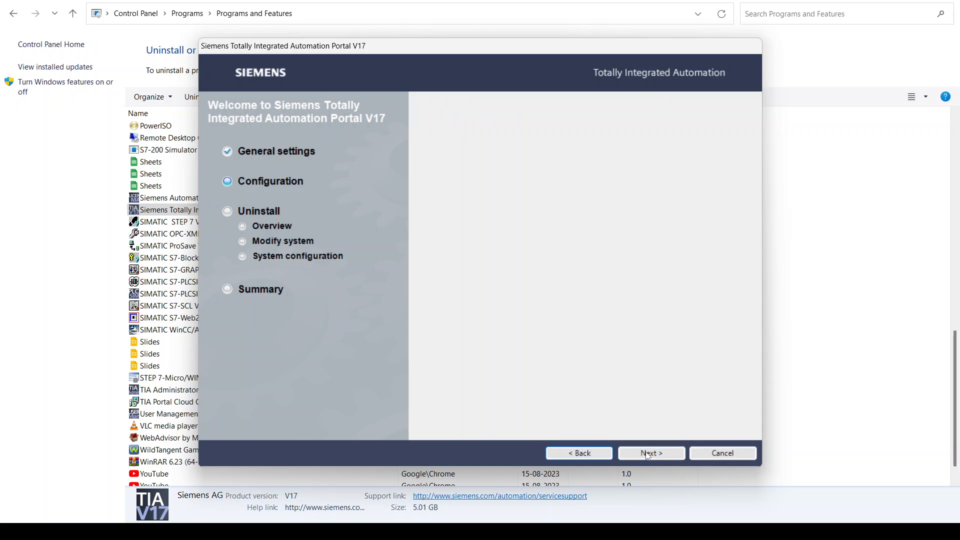
{"action": "left_click", "coordinate": [651, 453]}
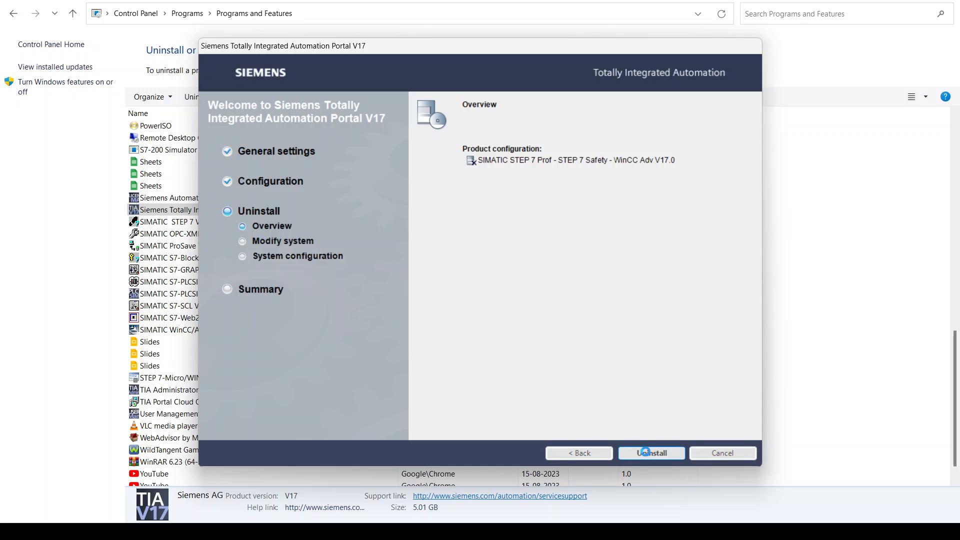
- Start the V17 product uninstall from the Overview page
{"action": "left_click", "coordinate": [651, 453]}
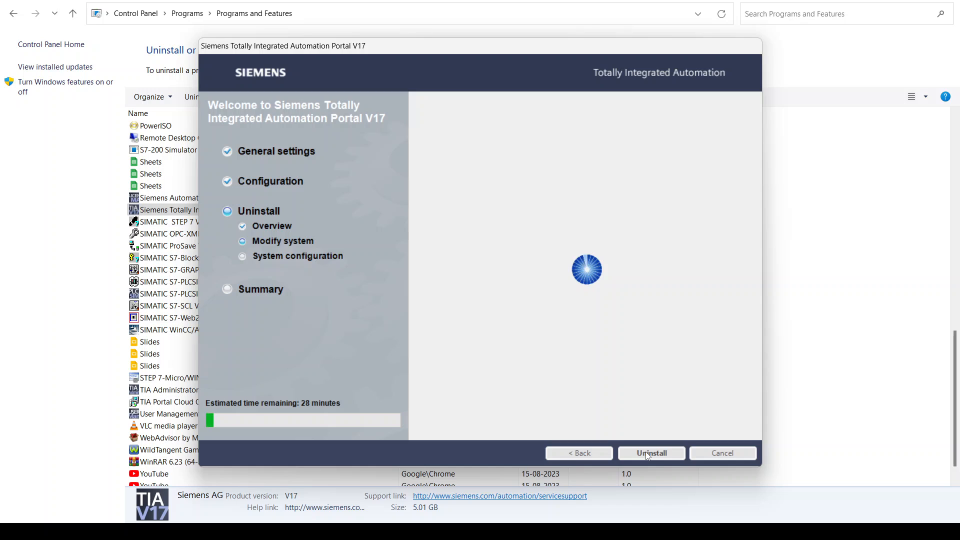
{"action": "mouse_move", "coordinate": [725, 413]}
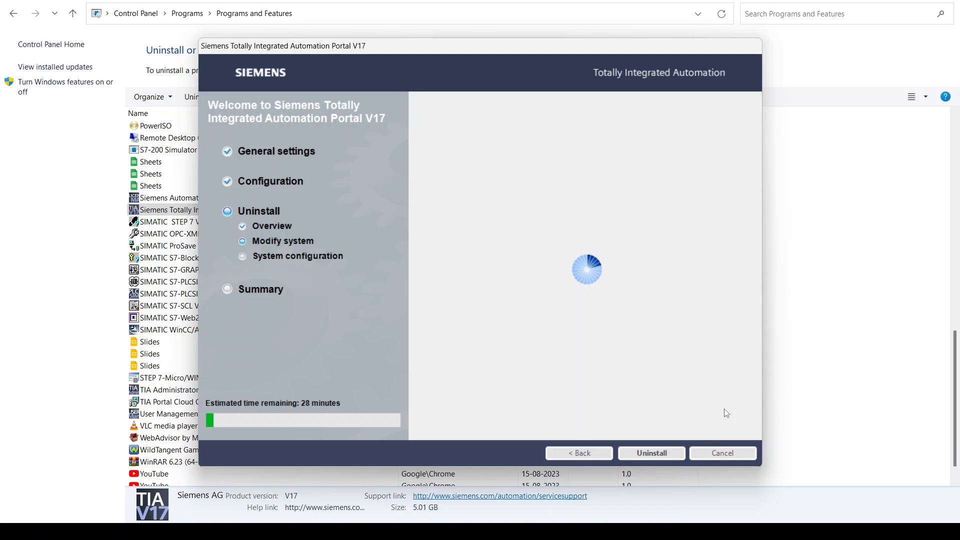